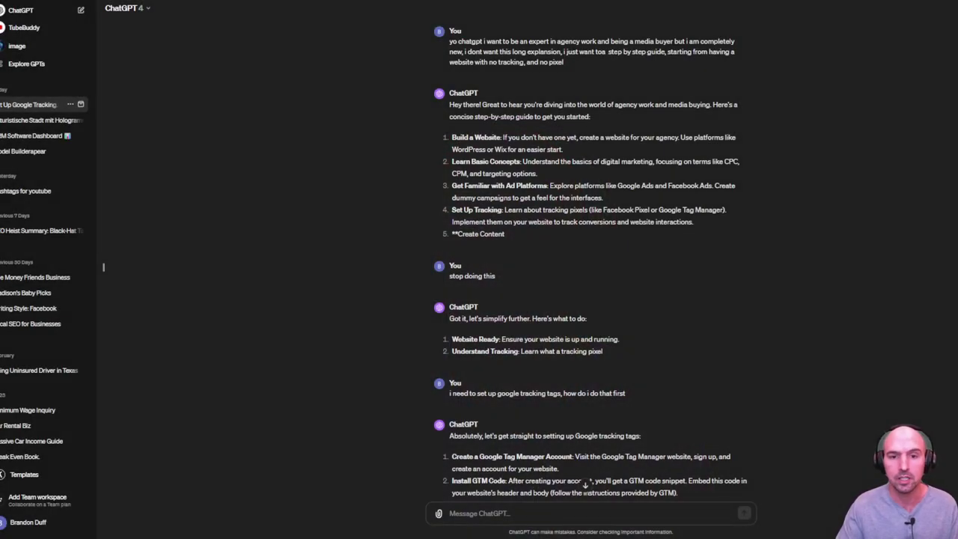
pyautogui.scroll(-3)
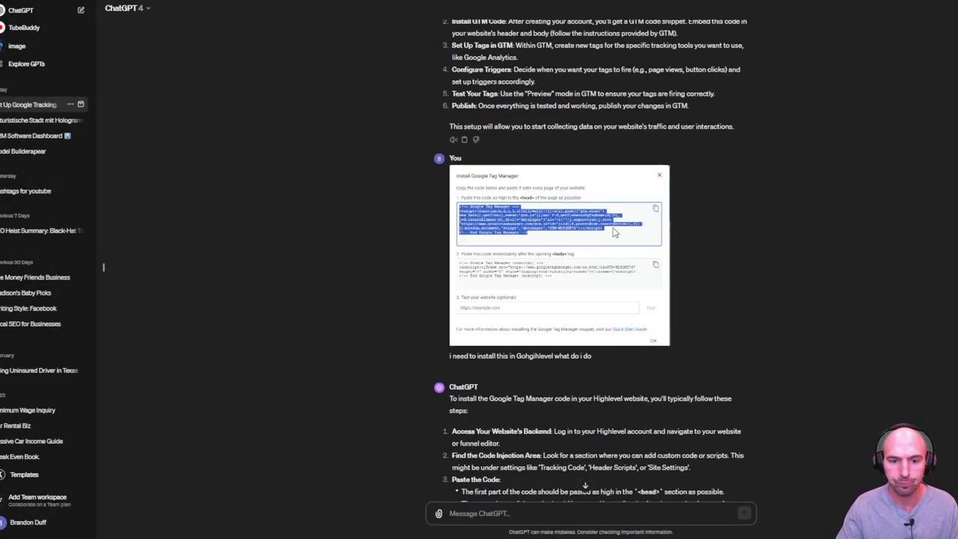
pyautogui.scroll(-3)
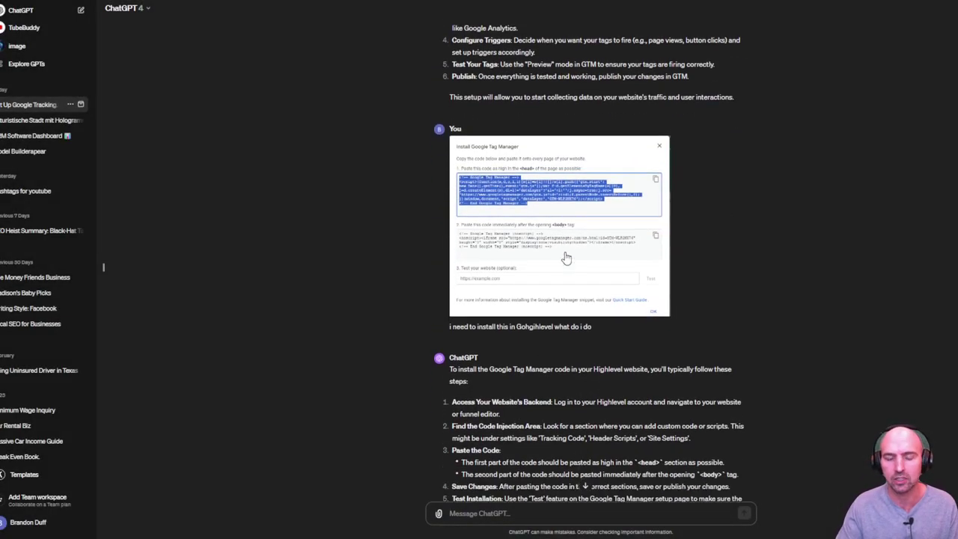
pyautogui.scroll(-3)
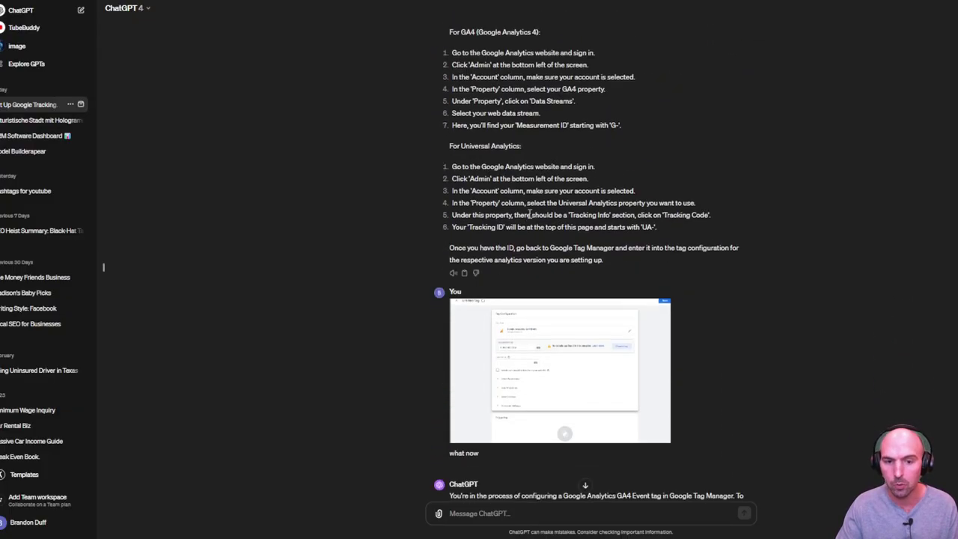
pyautogui.click(563, 368)
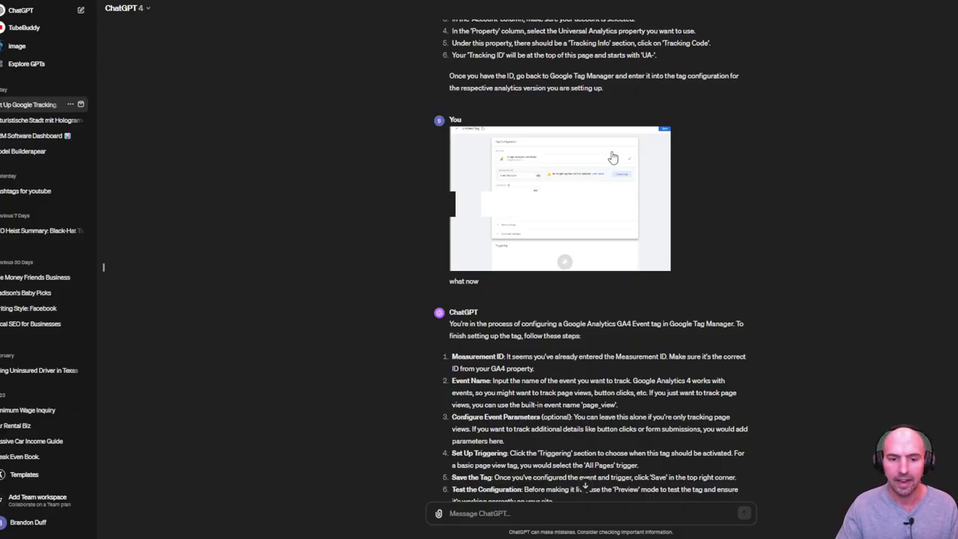
pyautogui.scroll(-3)
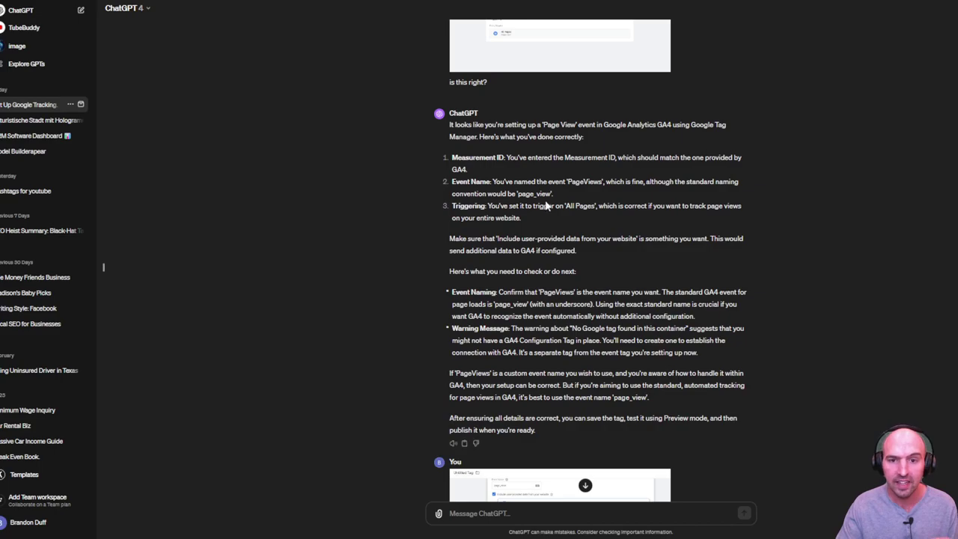
pyautogui.moveTo(455, 124); pyautogui.dragTo(626, 124)
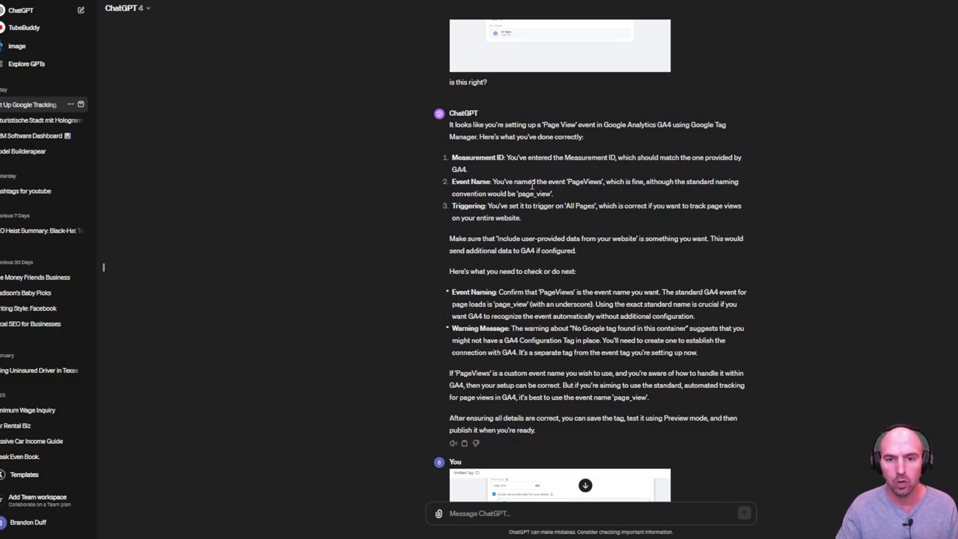
pyautogui.moveTo(578, 192)
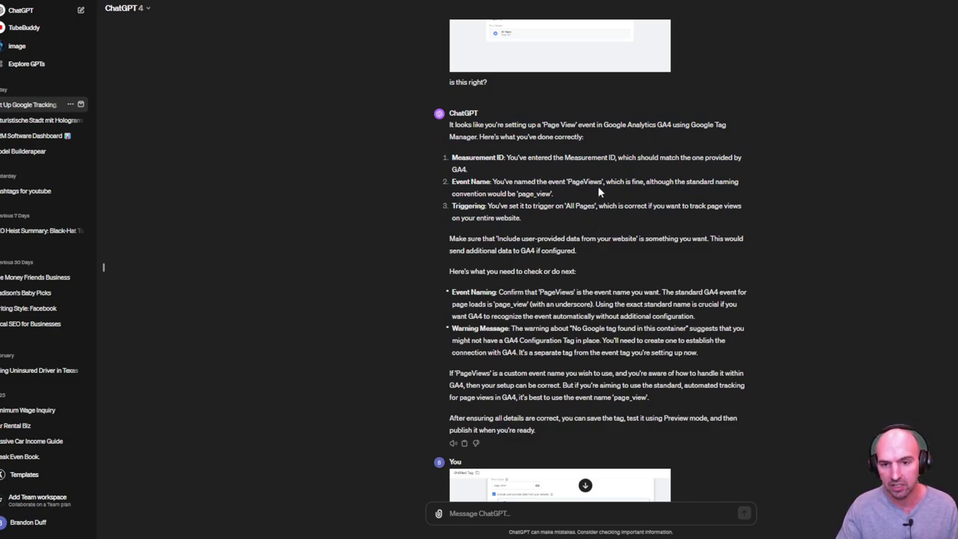
pyautogui.moveTo(488, 181)
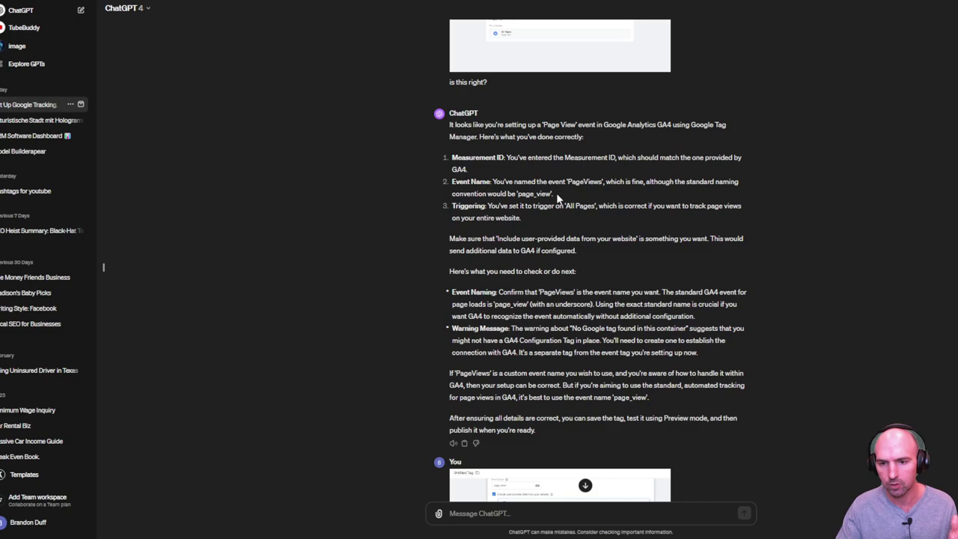
pyautogui.moveTo(599, 280)
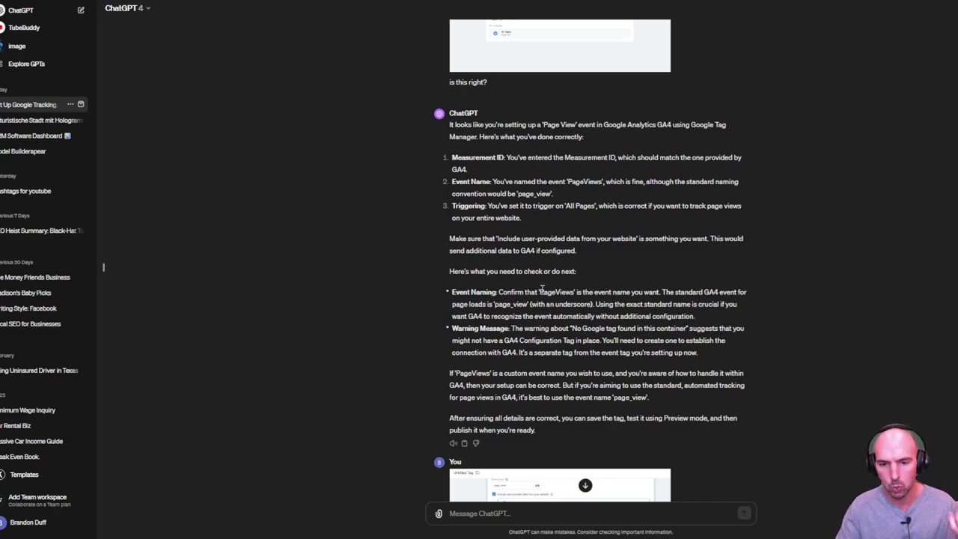
pyautogui.scroll(-3)
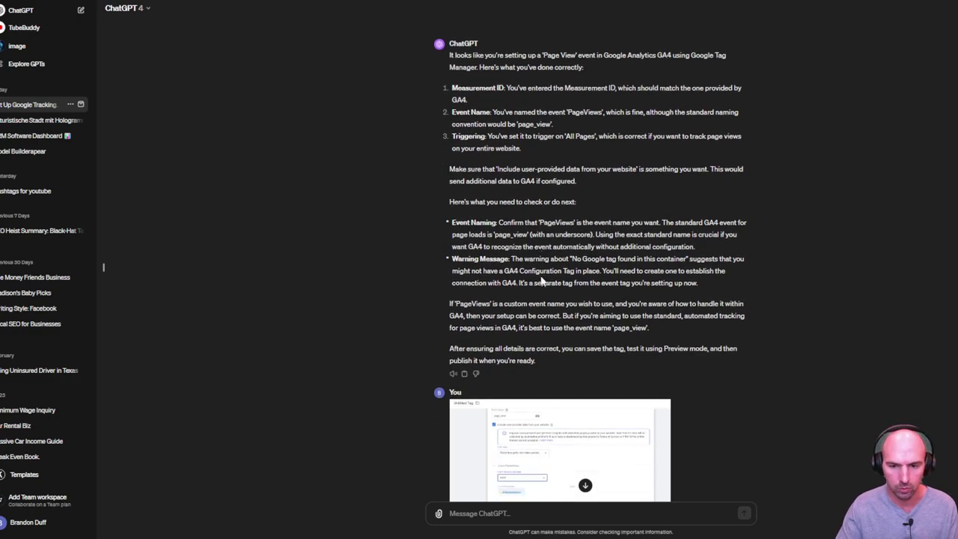
pyautogui.scroll(-3)
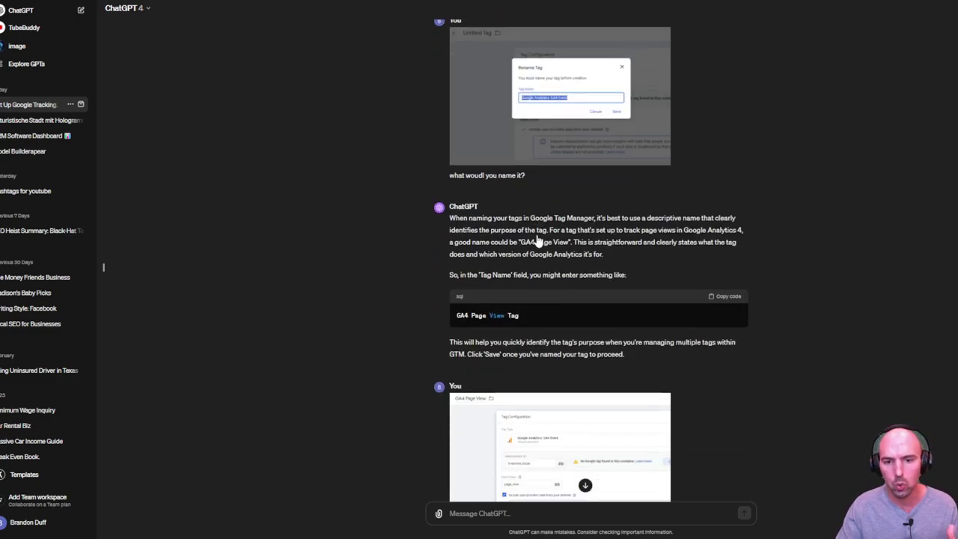
pyautogui.scroll(-3)
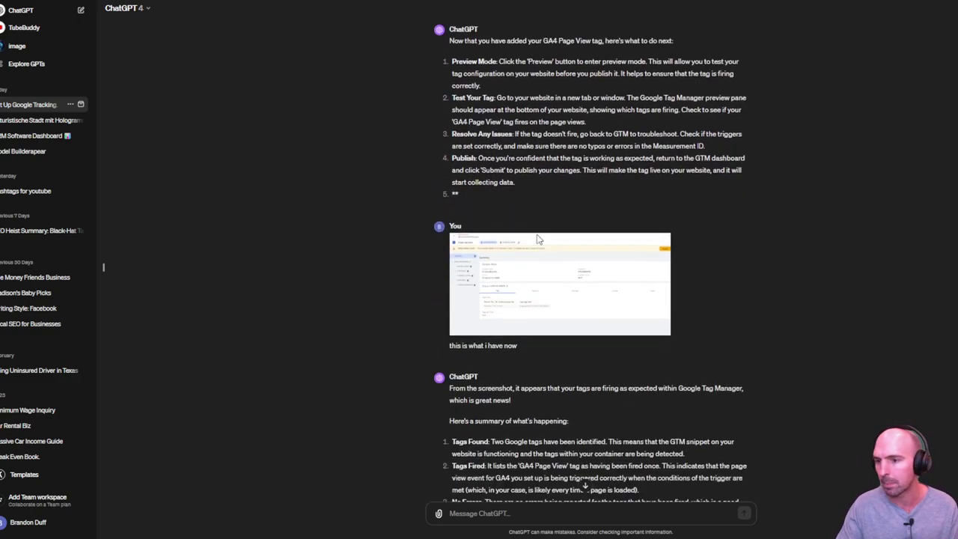
pyautogui.scroll(-3)
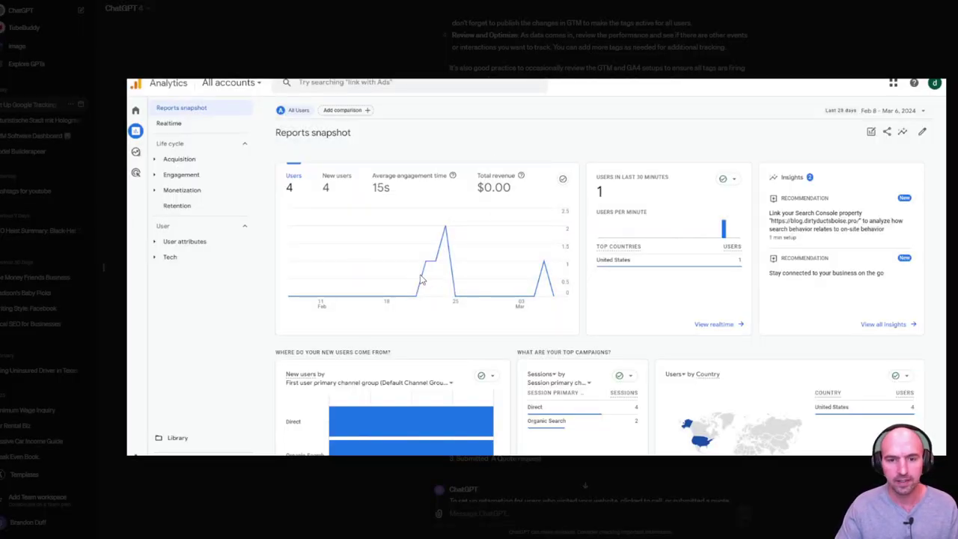
pyautogui.moveTo(363, 212)
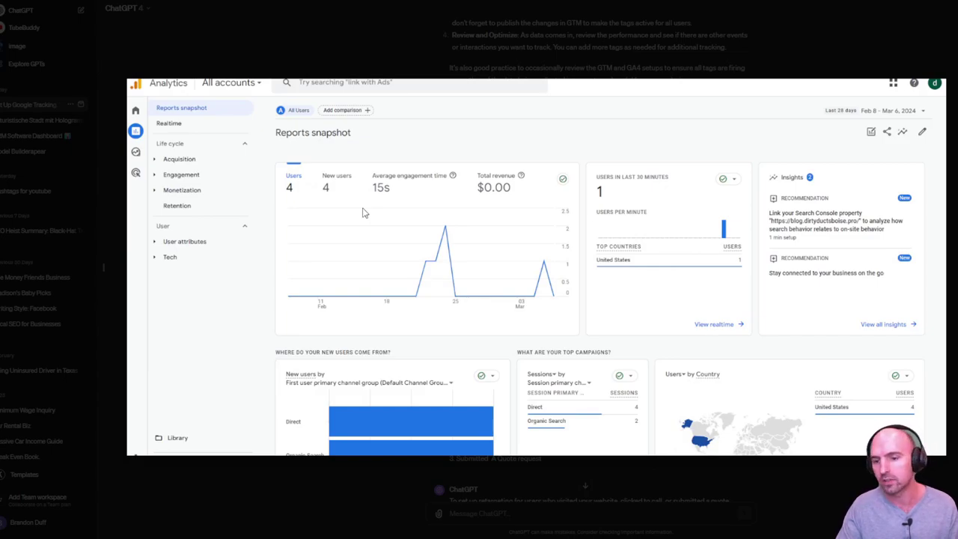
pyautogui.moveTo(377, 211)
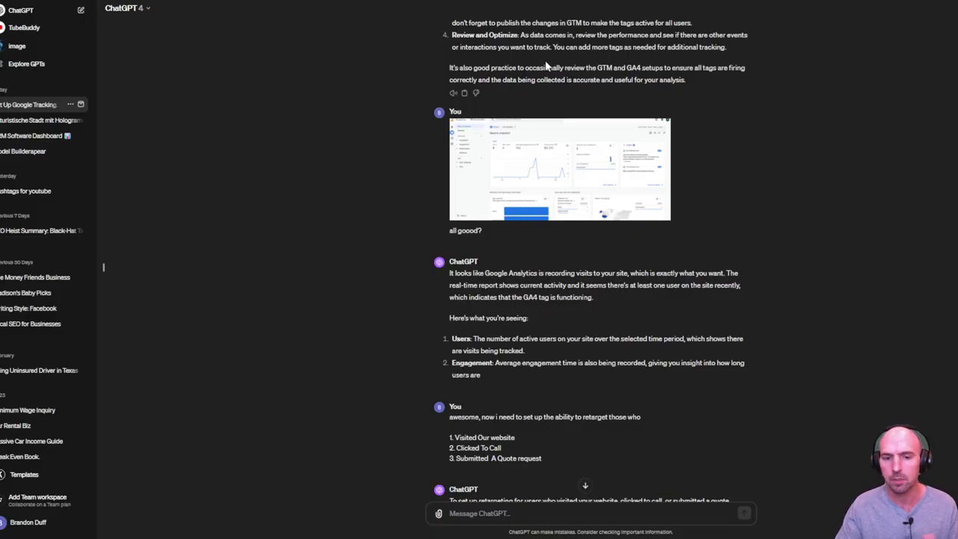
pyautogui.scroll(-3)
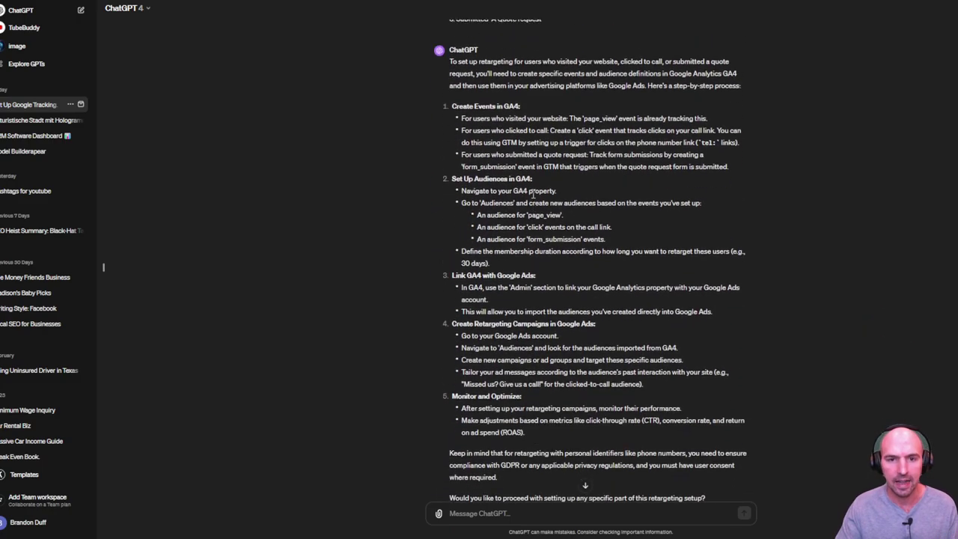
pyautogui.scroll(-3)
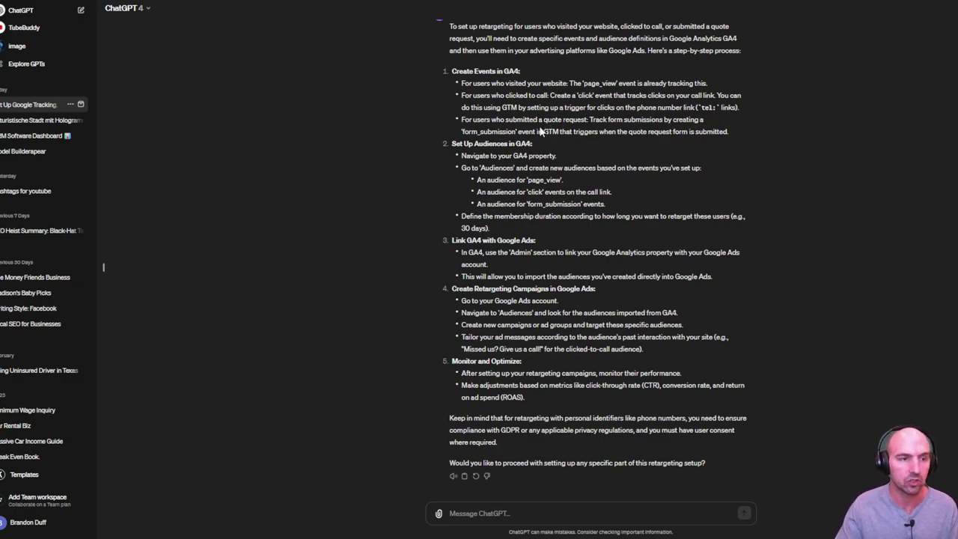
pyautogui.moveTo(526, 202)
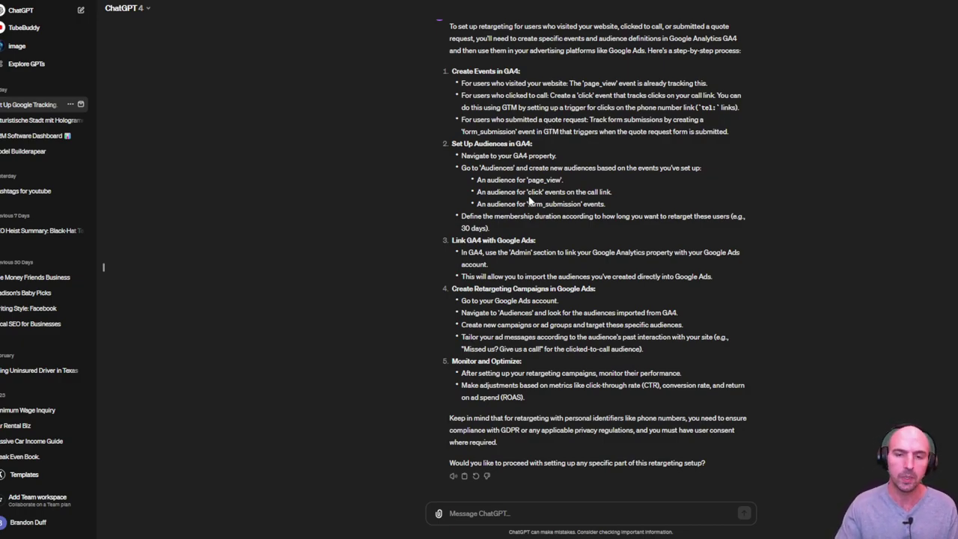
pyautogui.moveTo(530, 198)
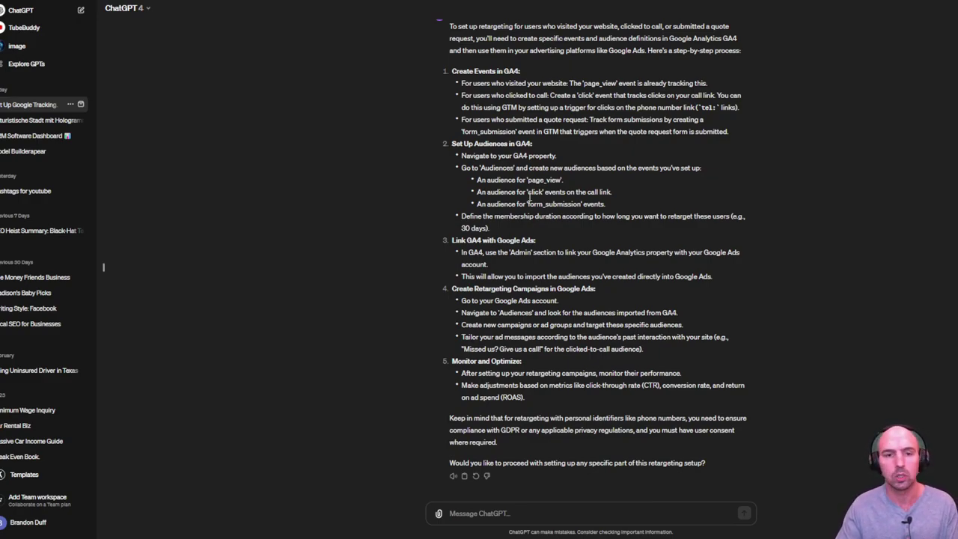
pyautogui.moveTo(553, 193)
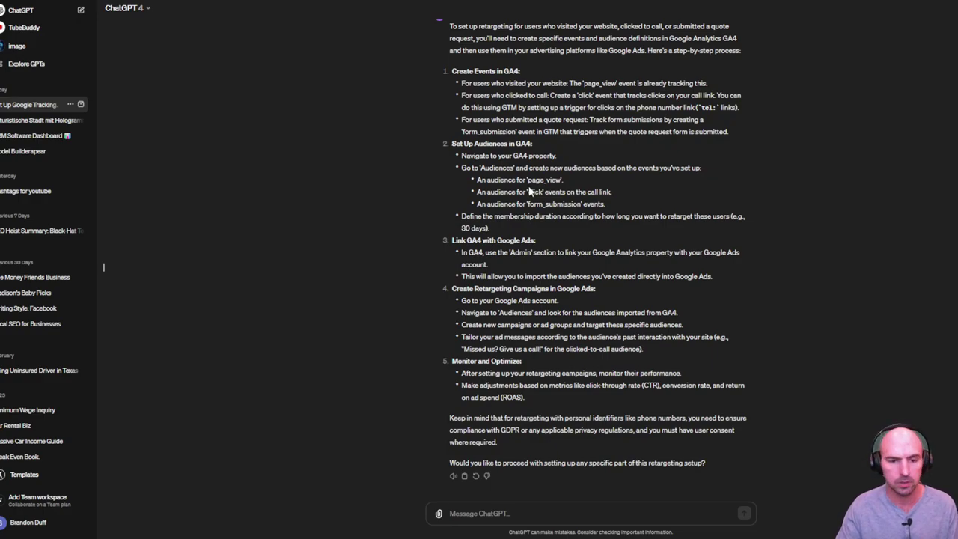
pyautogui.moveTo(559, 177)
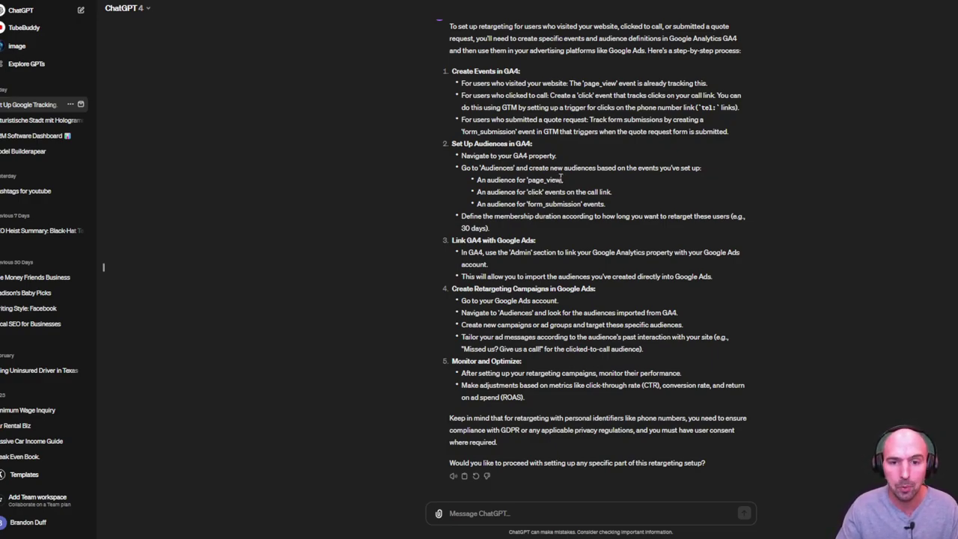
pyautogui.moveTo(477, 180); pyautogui.dragTo(611, 191)
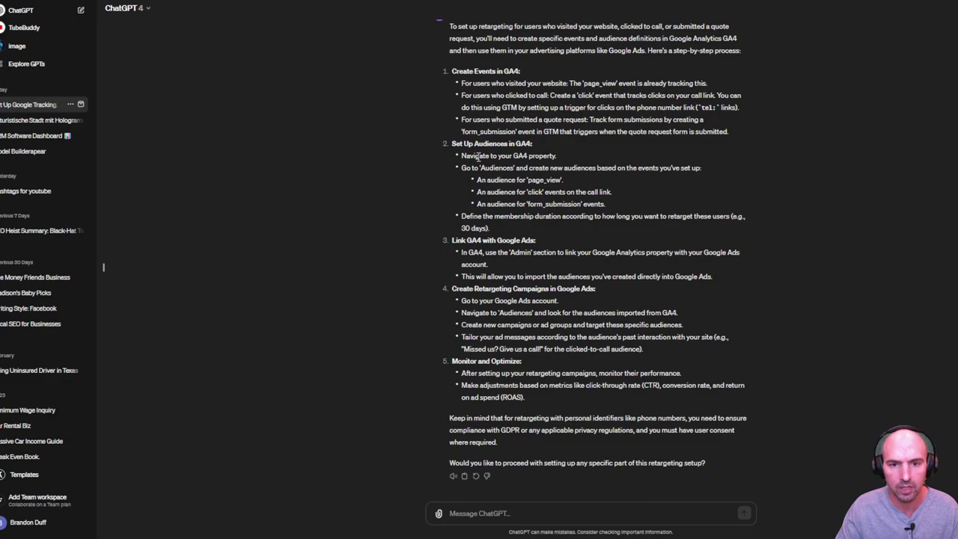
pyautogui.doubleClick(493, 168)
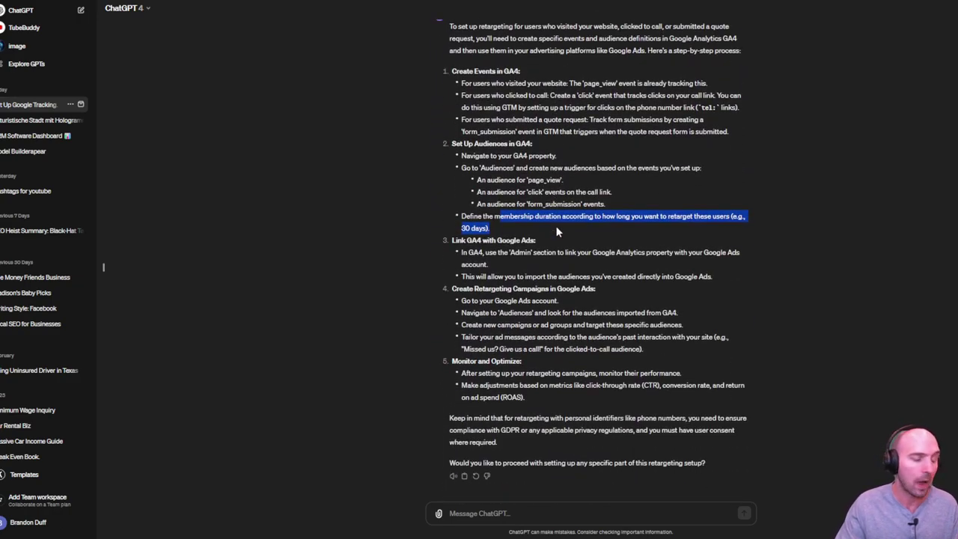
pyautogui.moveTo(174, 32)
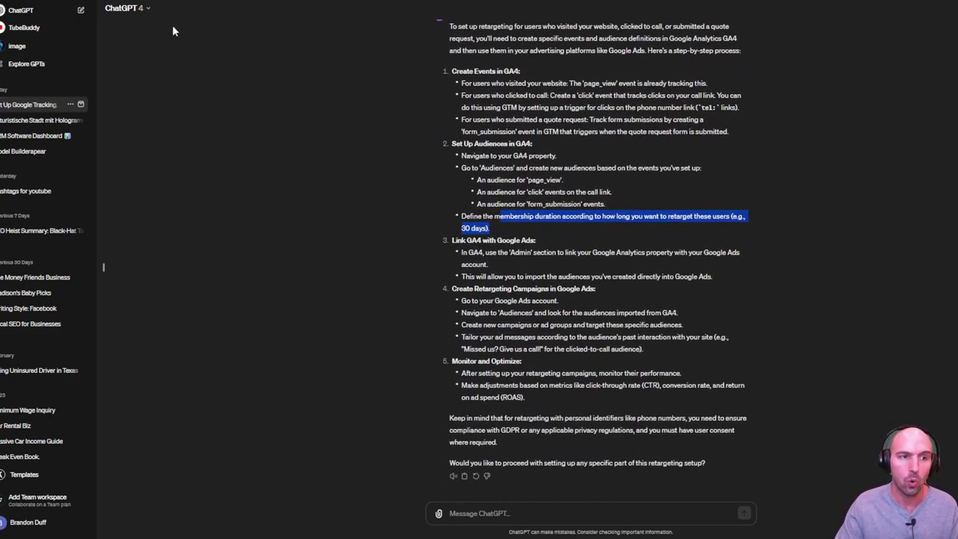